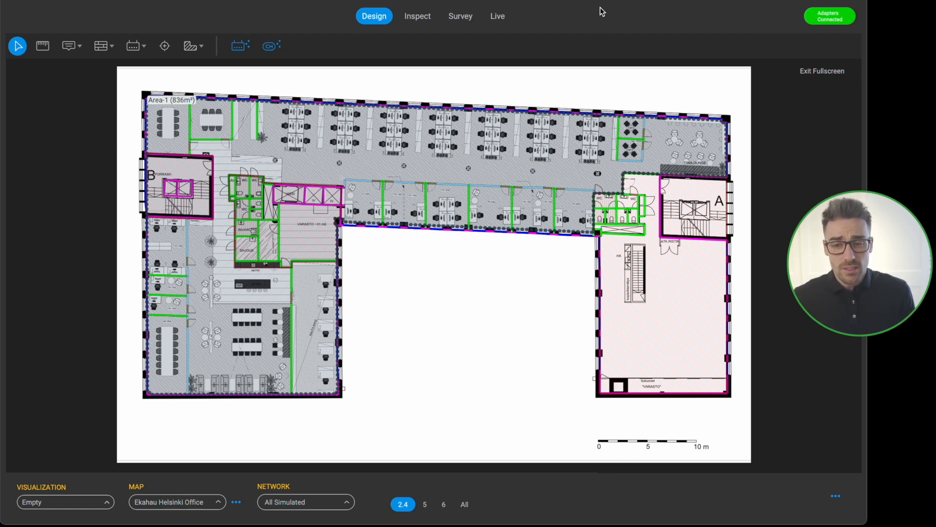
mouse_move(354, 328)
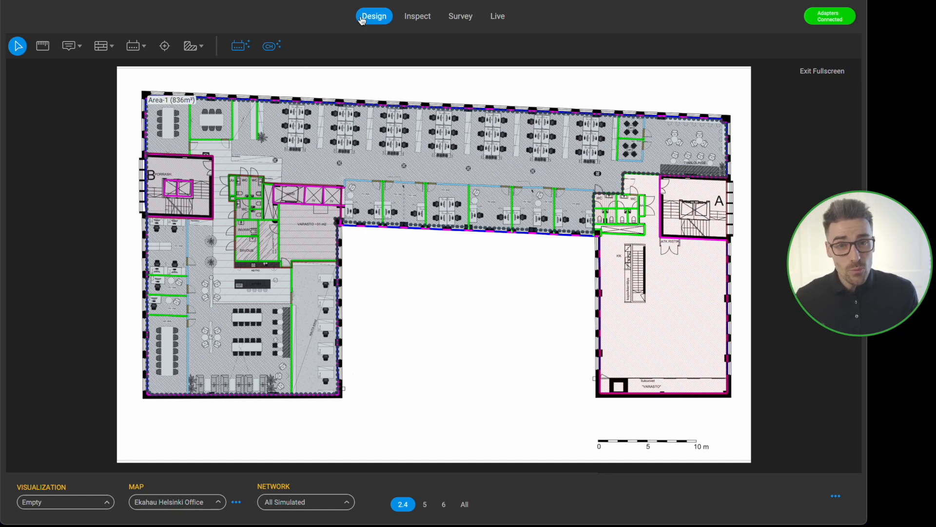
mouse_move(374, 17)
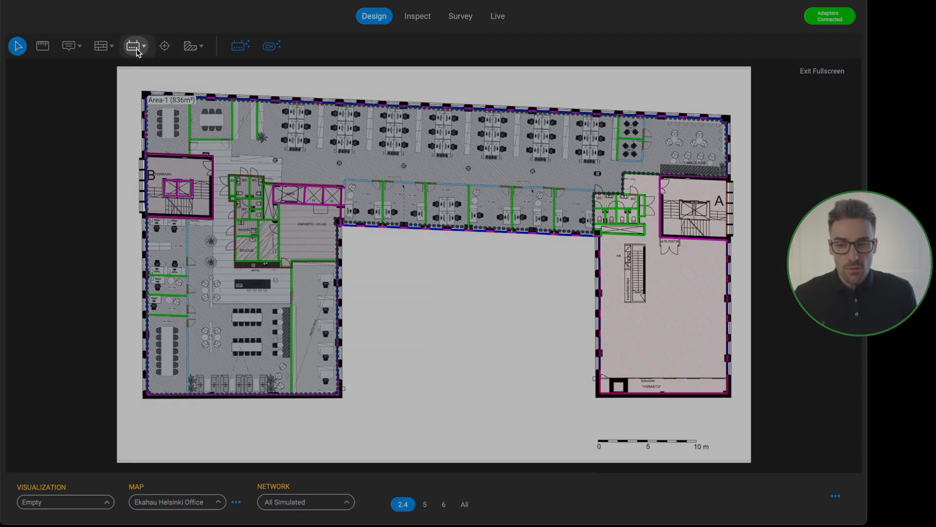
mouse_move(133, 45)
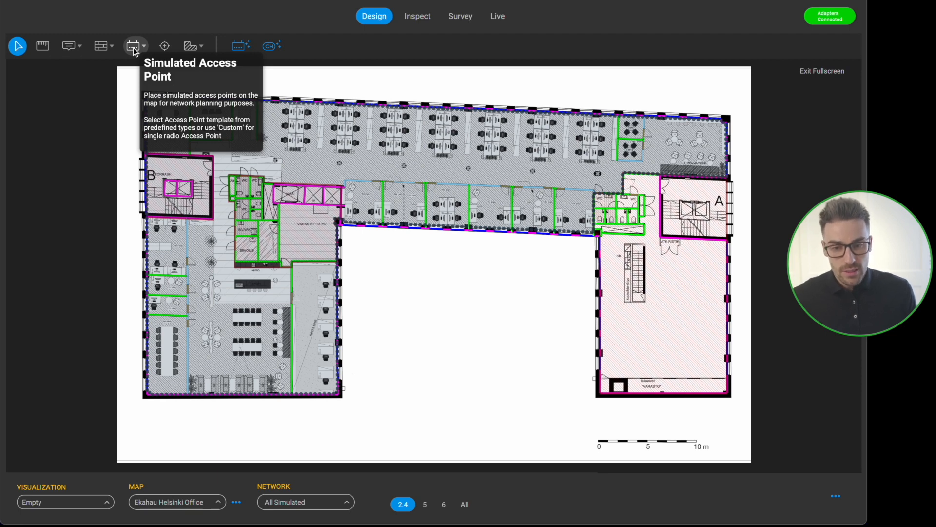
Step: Activate simulated access point placement and search the model list for 'aruba AP 635'
click(133, 46)
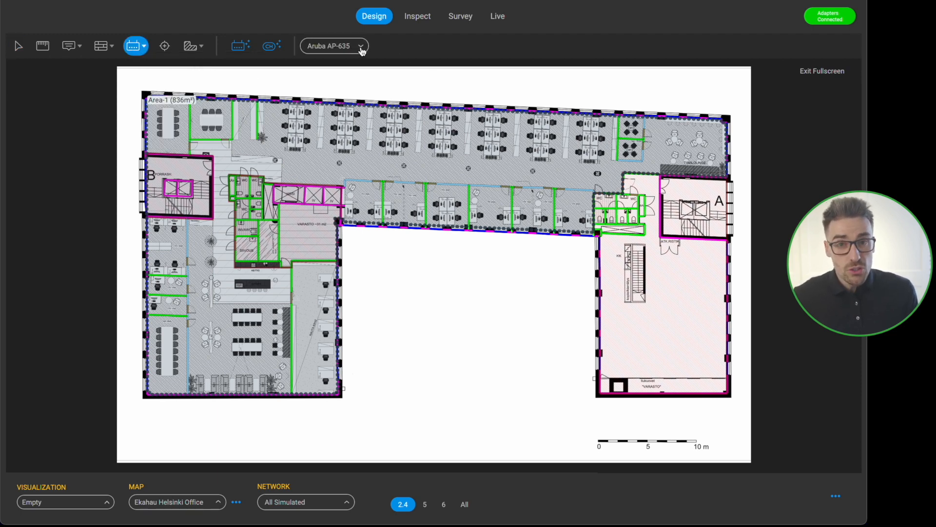
click(333, 45)
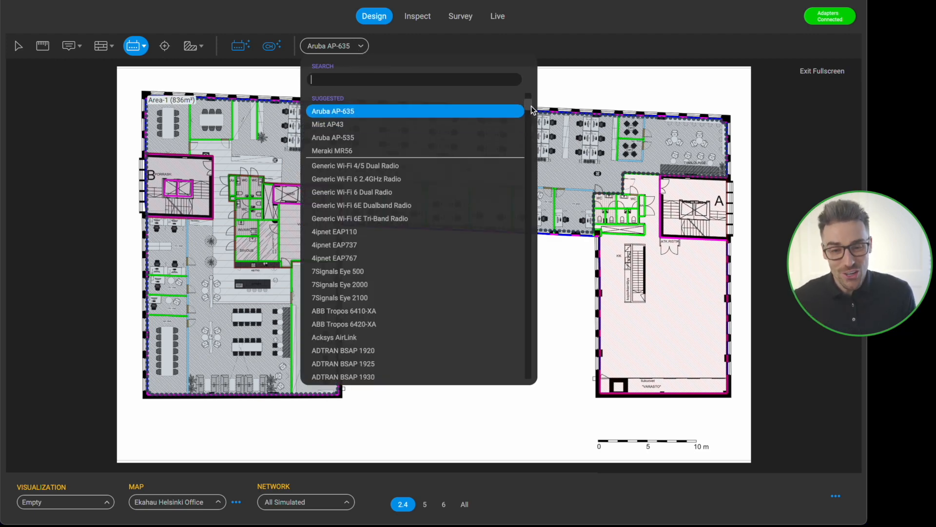
scroll(down, 3)
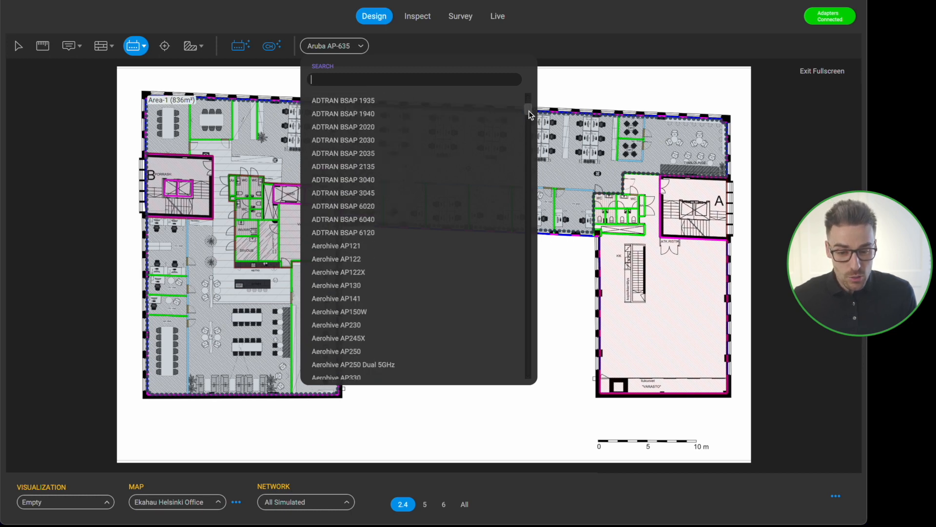
scroll(down, 3)
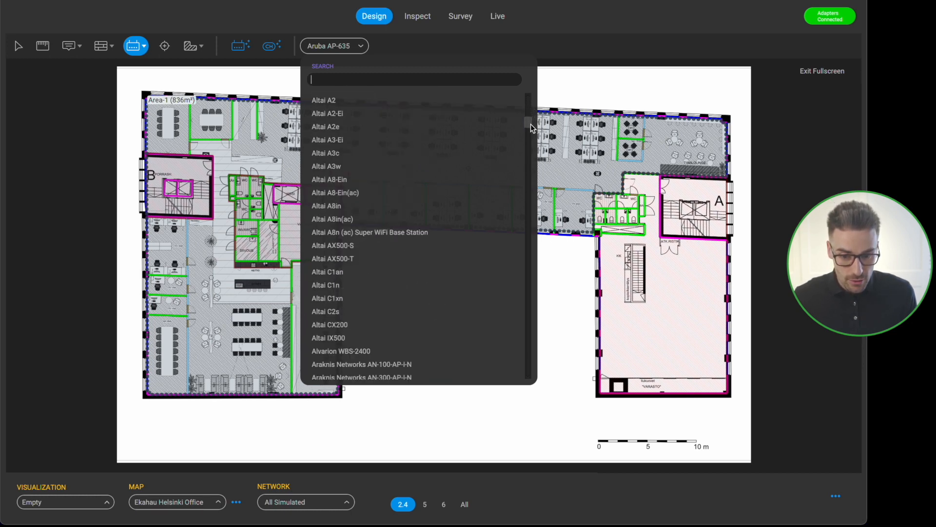
scroll(down, 3)
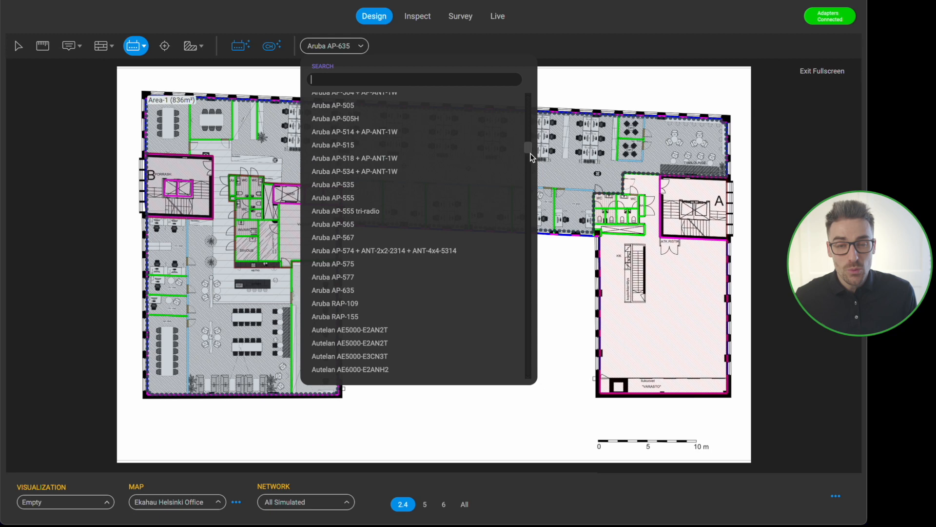
scroll(down, 3)
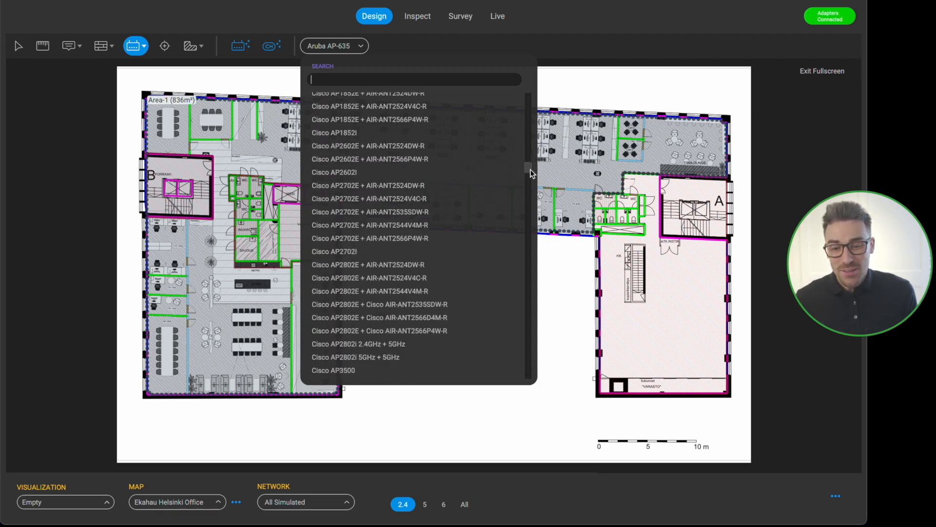
scroll(down, 3)
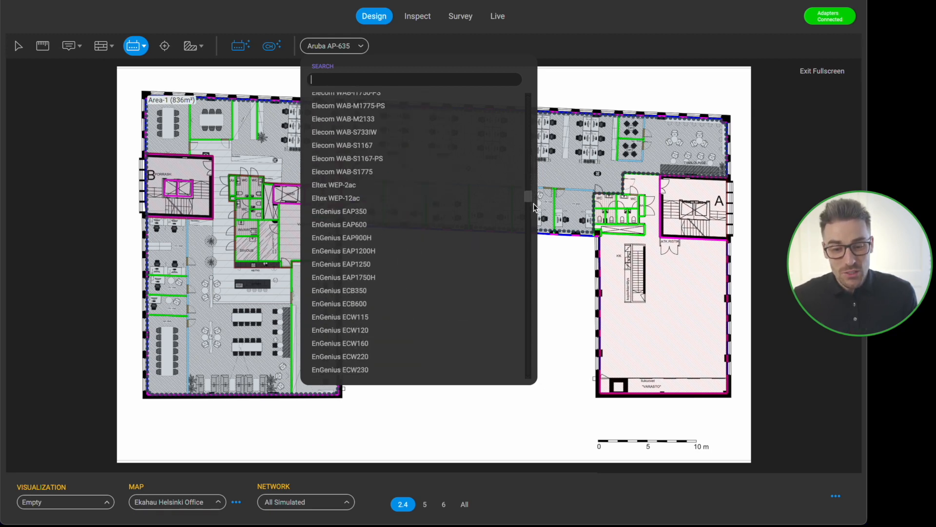
scroll(up, 3)
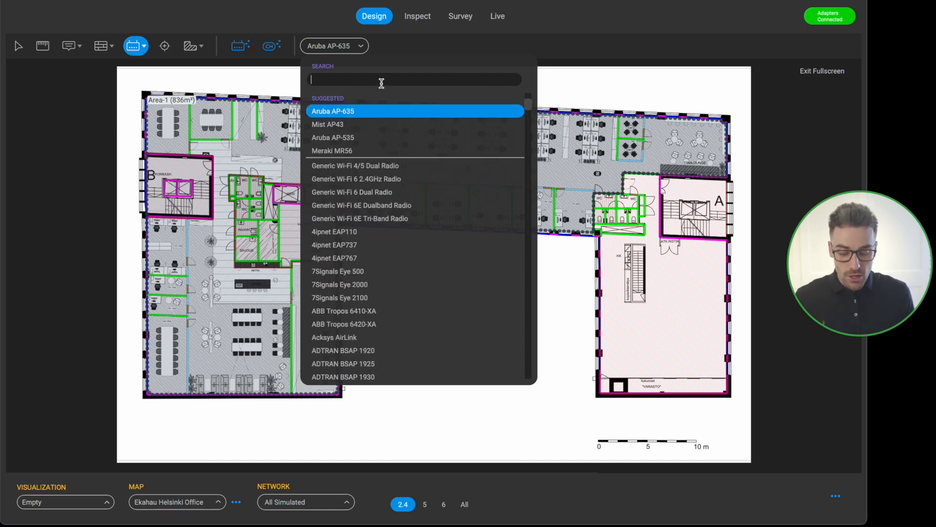
text(a)
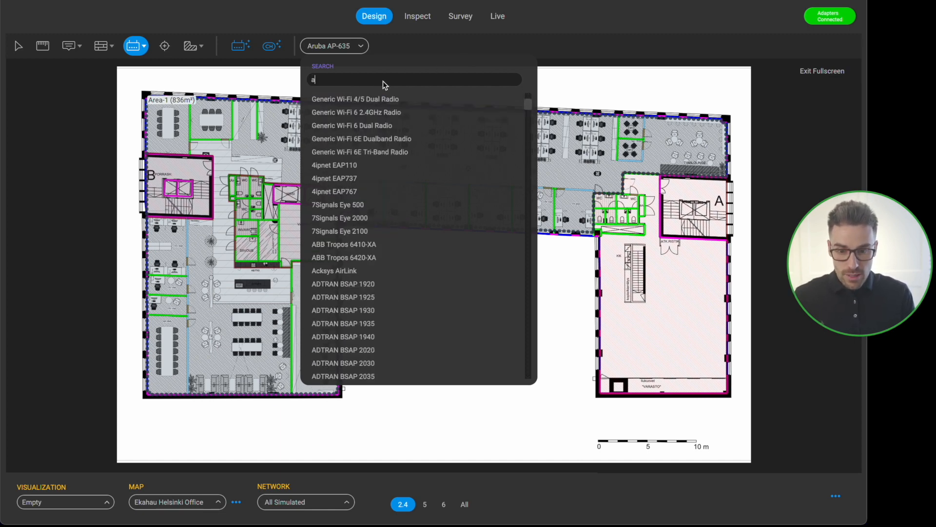
text(ruba AP)
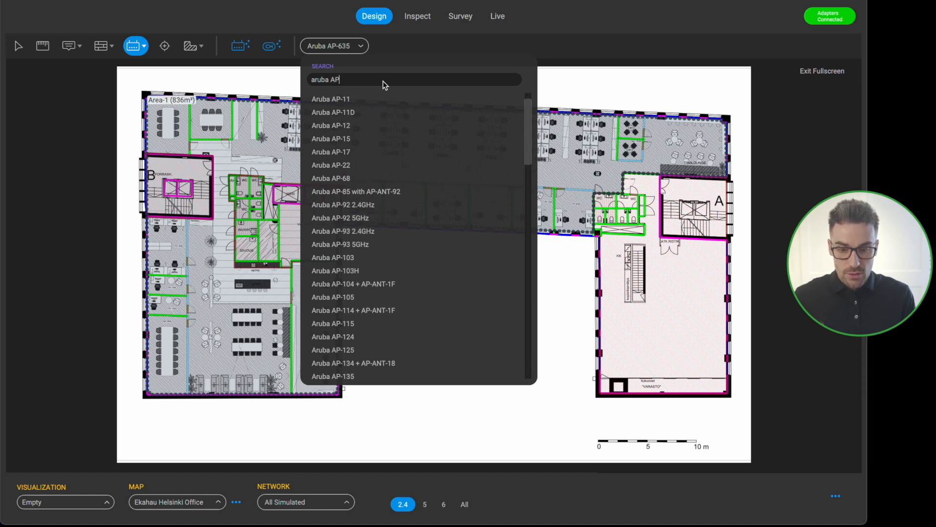
text(635)
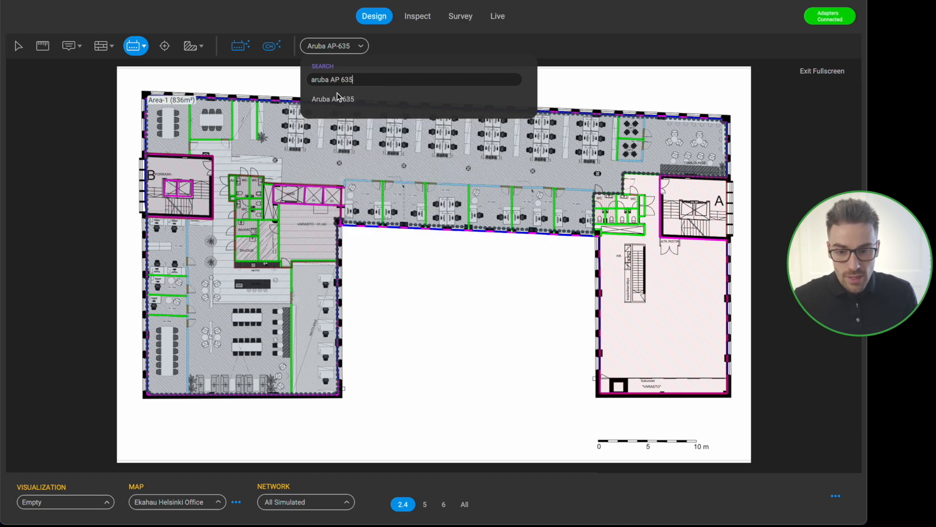
Step: Choose the Aruba AP-635 model and switch the heatmap visualization to Signal Strength
click(332, 98)
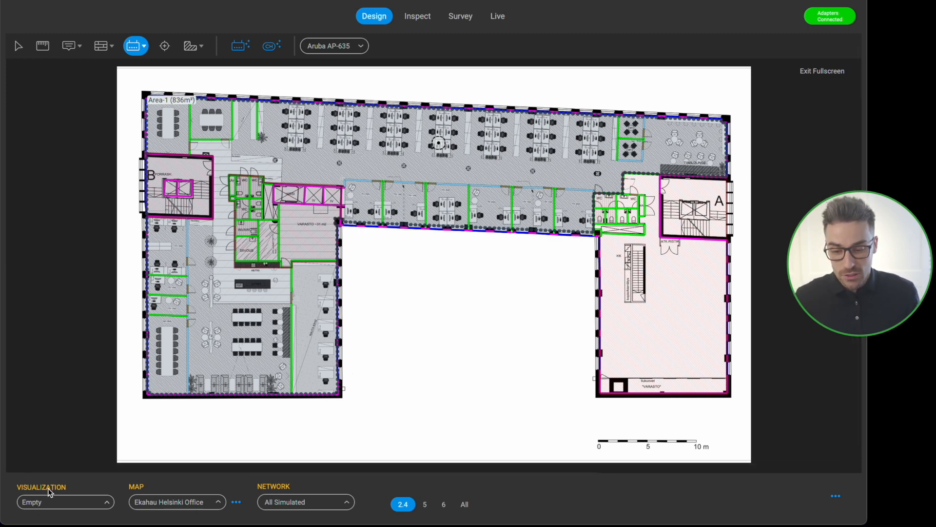
click(63, 502)
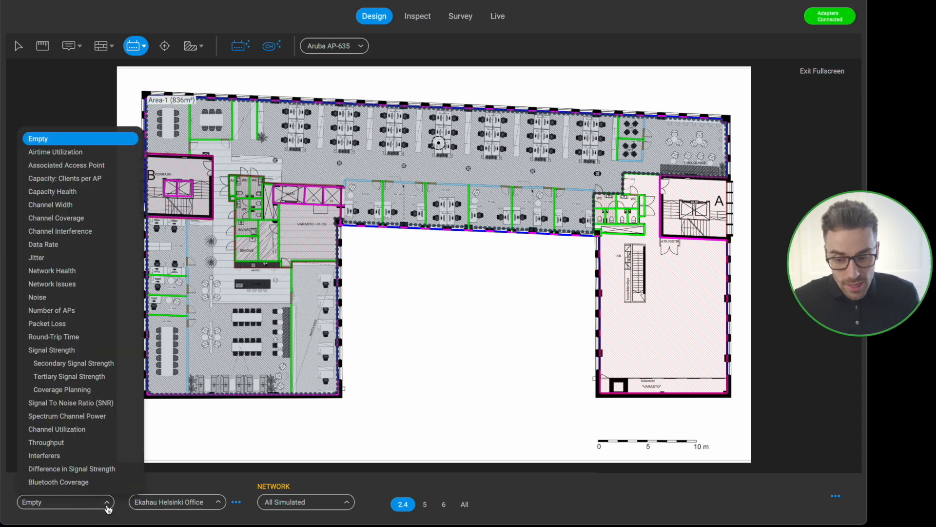
click(52, 349)
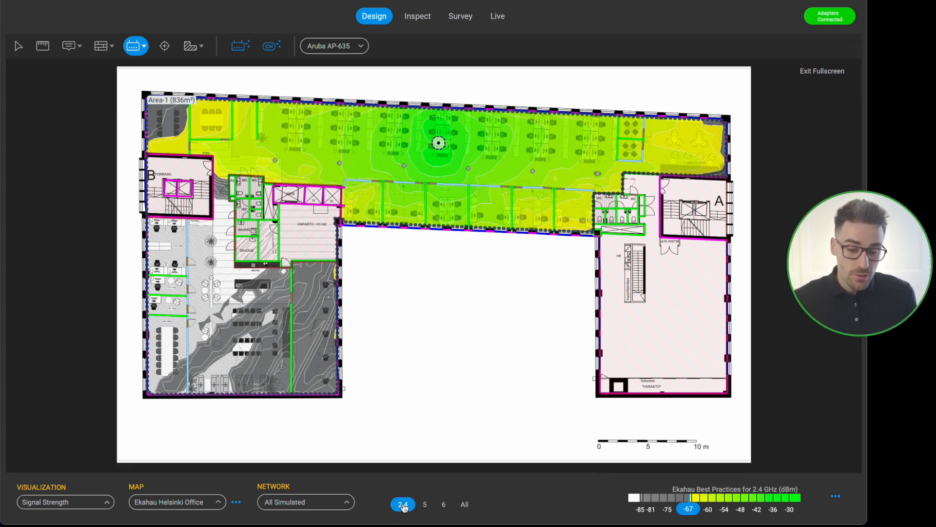
Step: Switch the signal strength heatmap to the 5 GHz band, then to 6 GHz
click(425, 504)
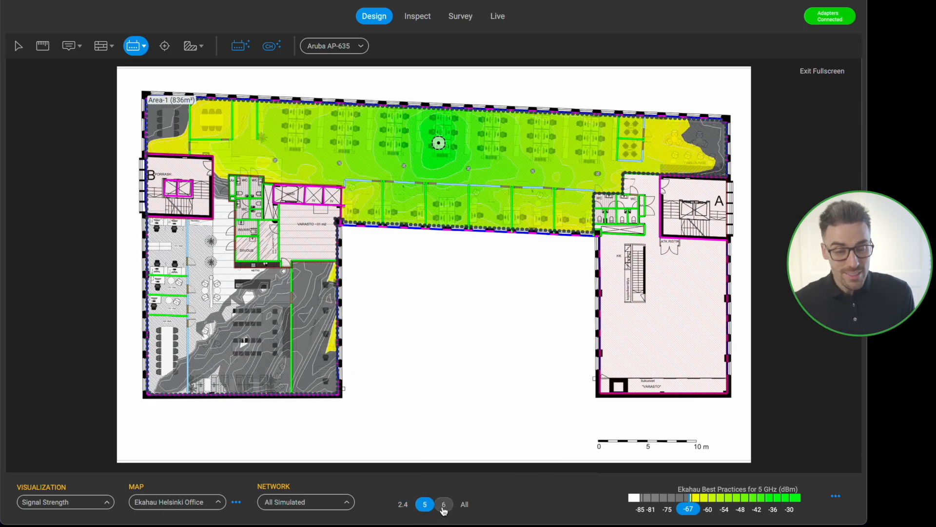
click(443, 504)
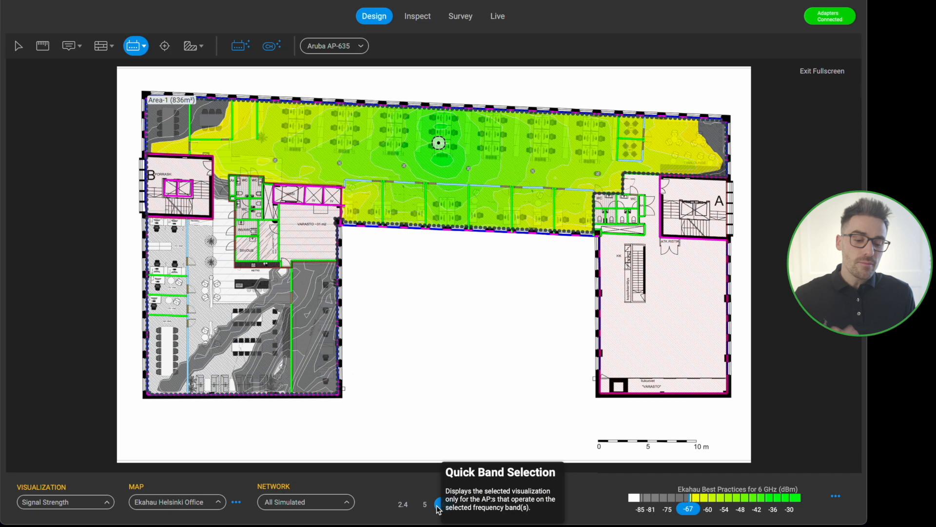
click(443, 504)
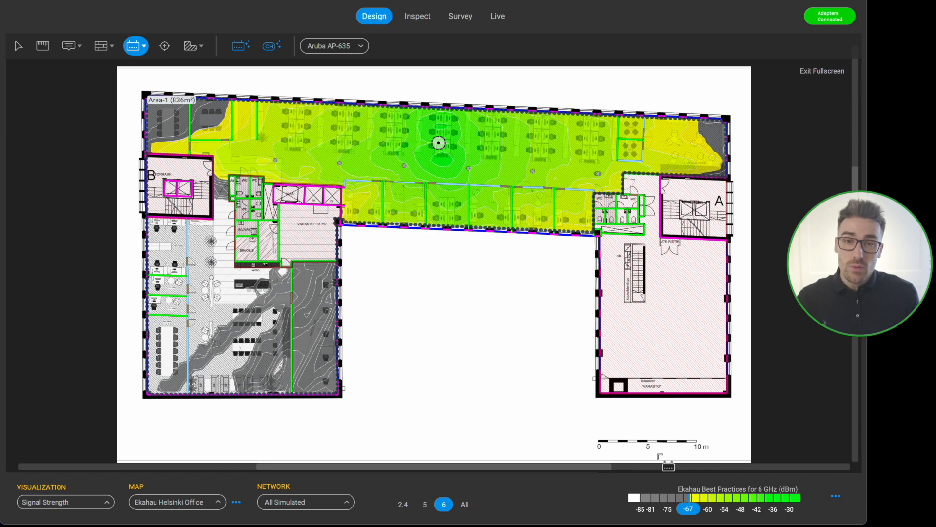
mouse_move(381, 417)
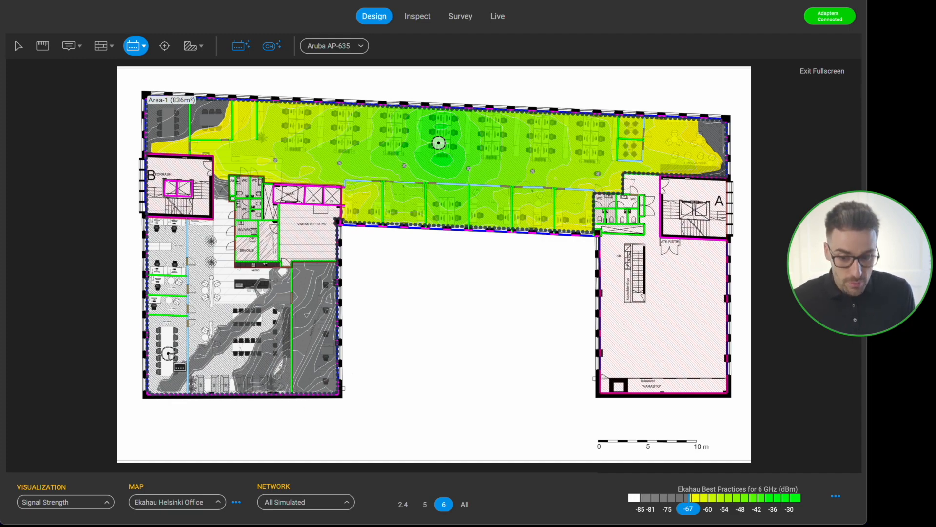
Step: Add access points in the lower-left meeting room and top-right corner, then show 5 GHz
click(168, 353)
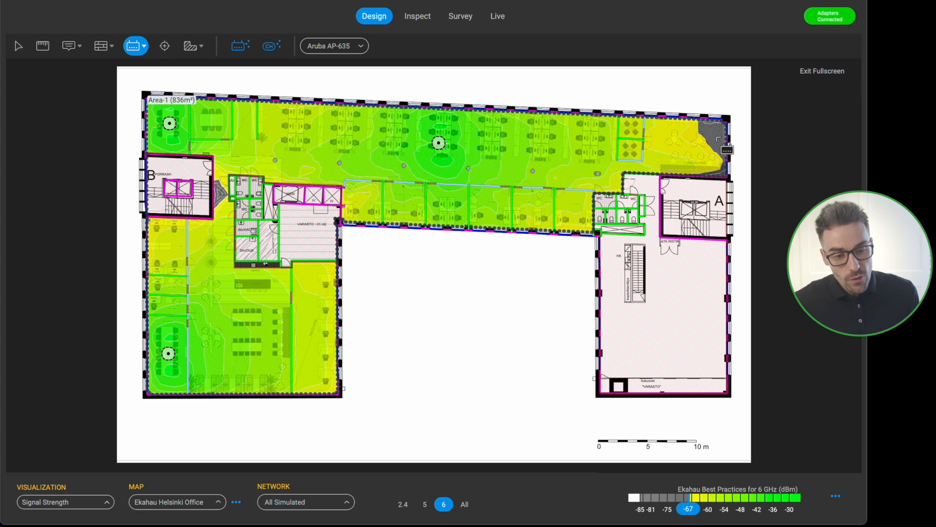
click(693, 142)
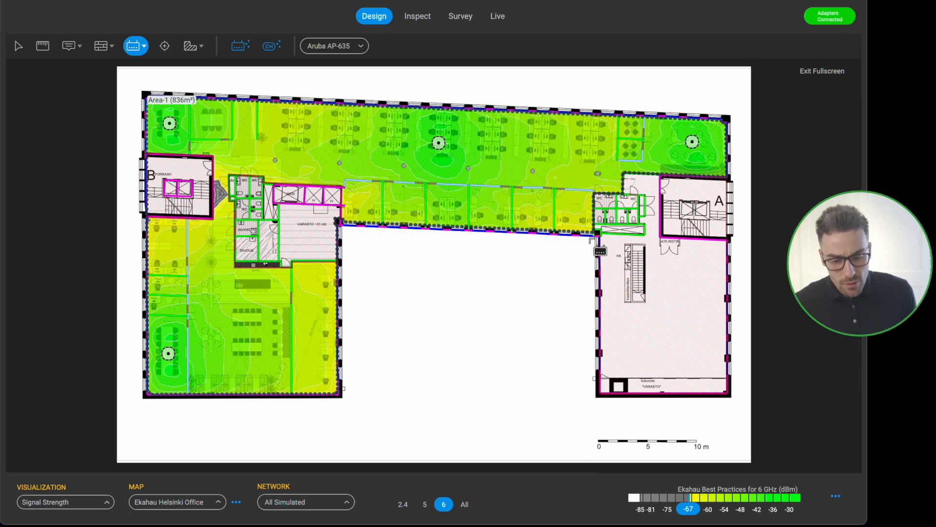
click(425, 504)
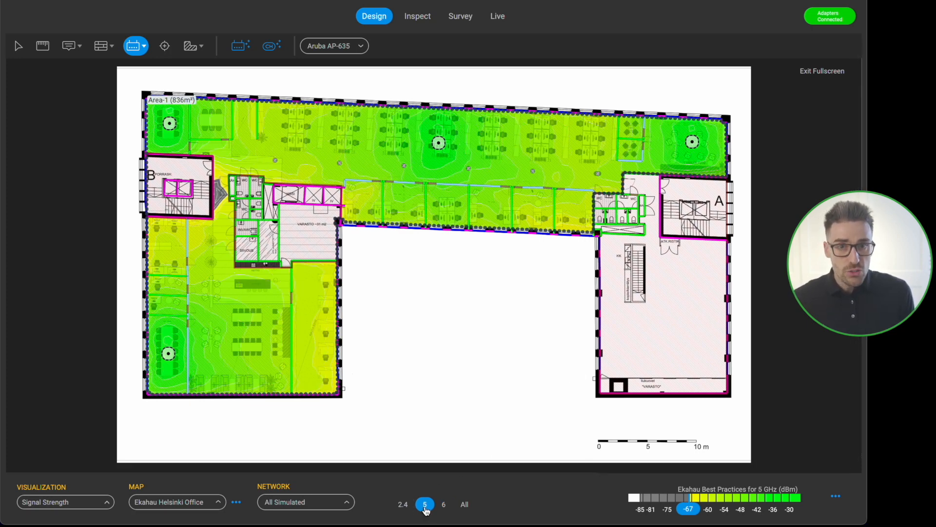
Step: Show 2.4 GHz signal strength and open the Visualization list
click(402, 504)
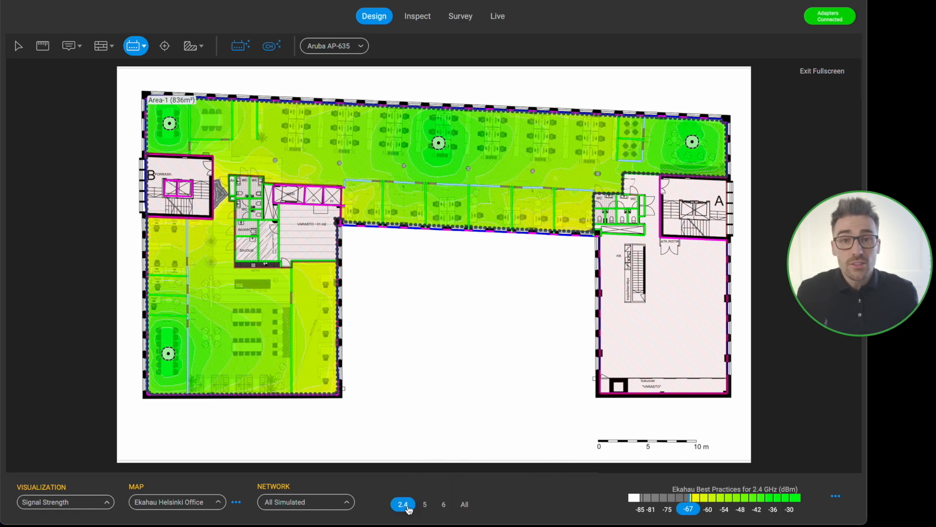
mouse_move(402, 504)
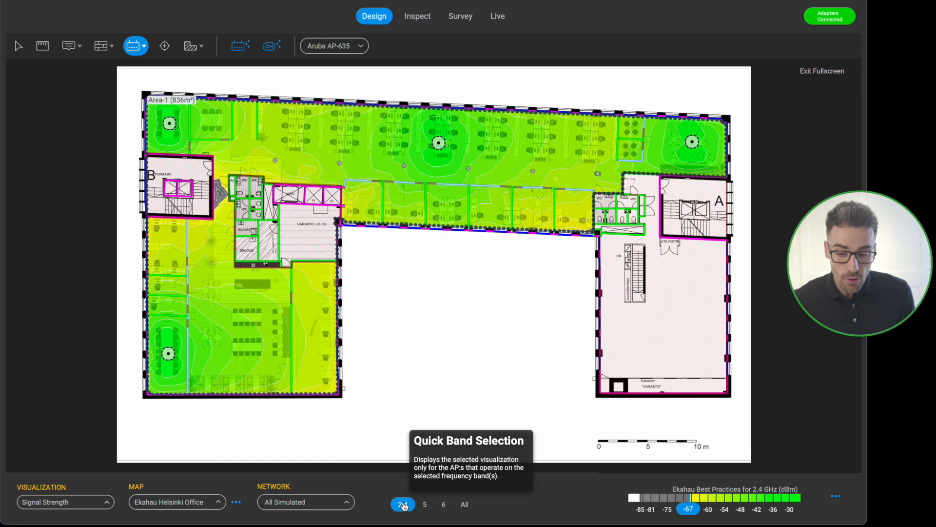
click(64, 502)
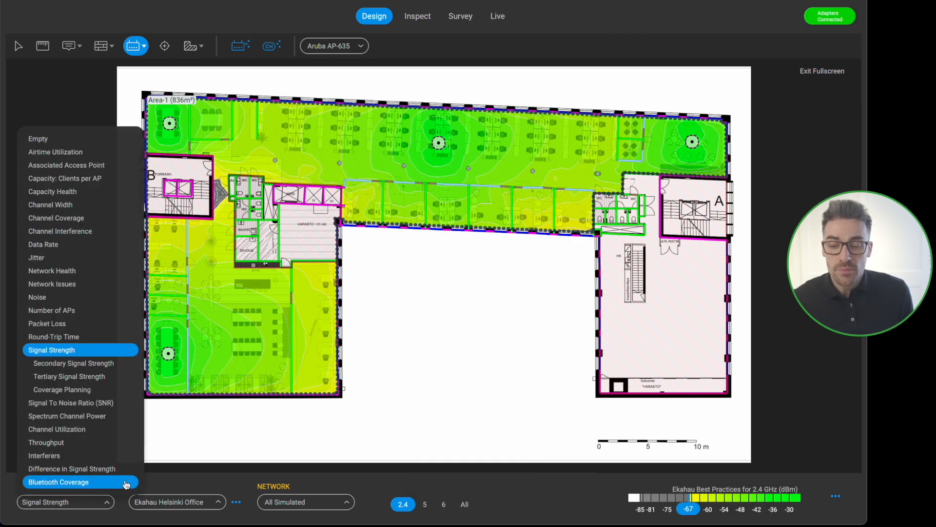
Step: Switch to Secondary Signal Strength and cycle through the 5, 6, 2.4, 5 and 6 GHz bands
click(73, 363)
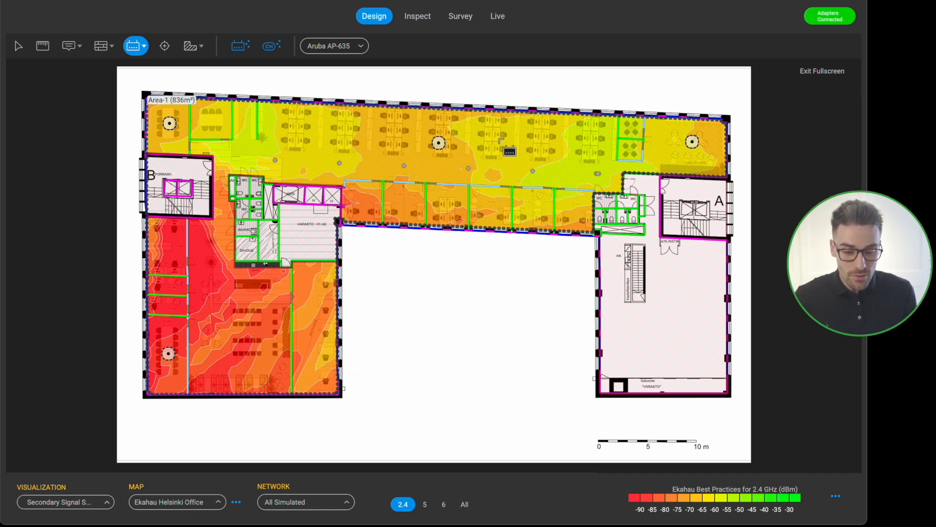
click(424, 504)
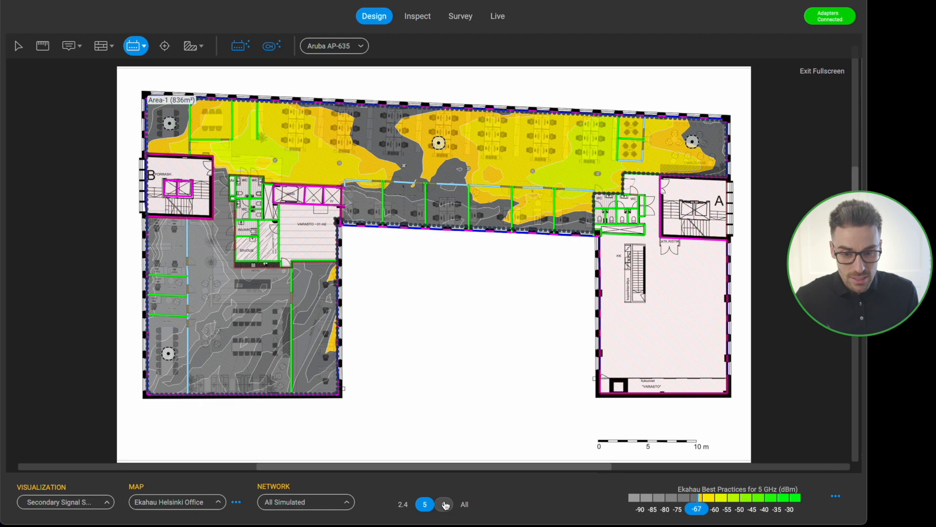
click(444, 504)
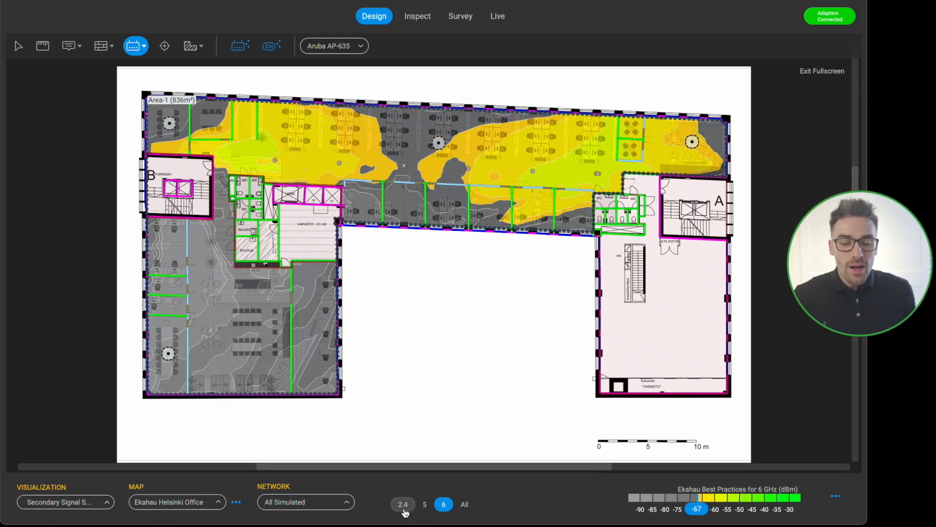
click(402, 504)
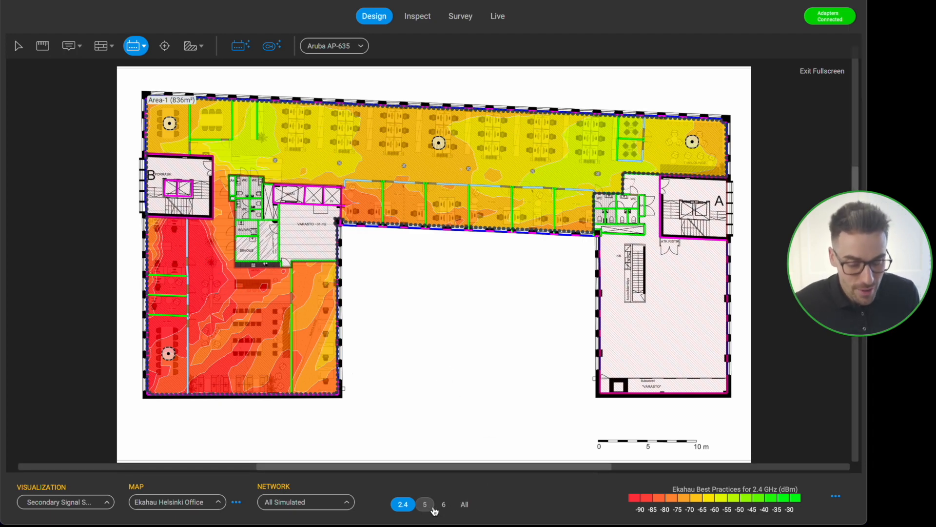
click(425, 504)
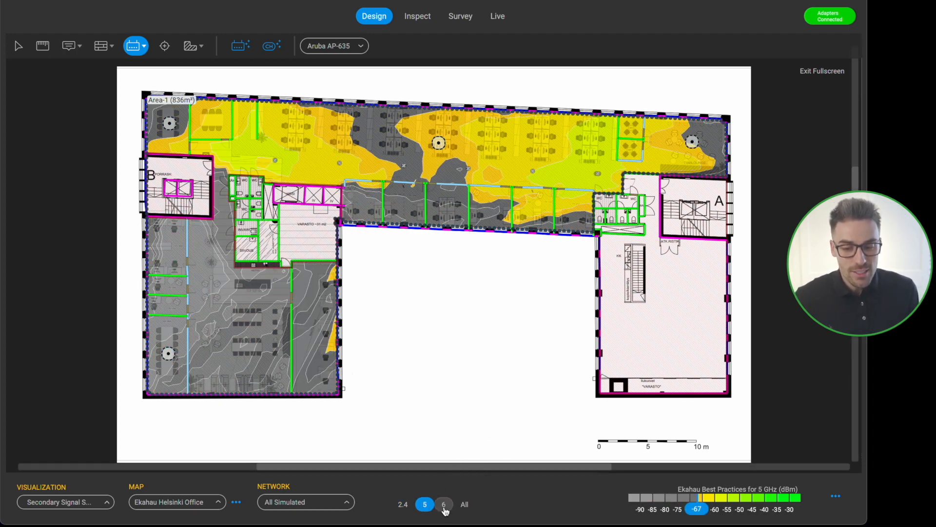
click(444, 504)
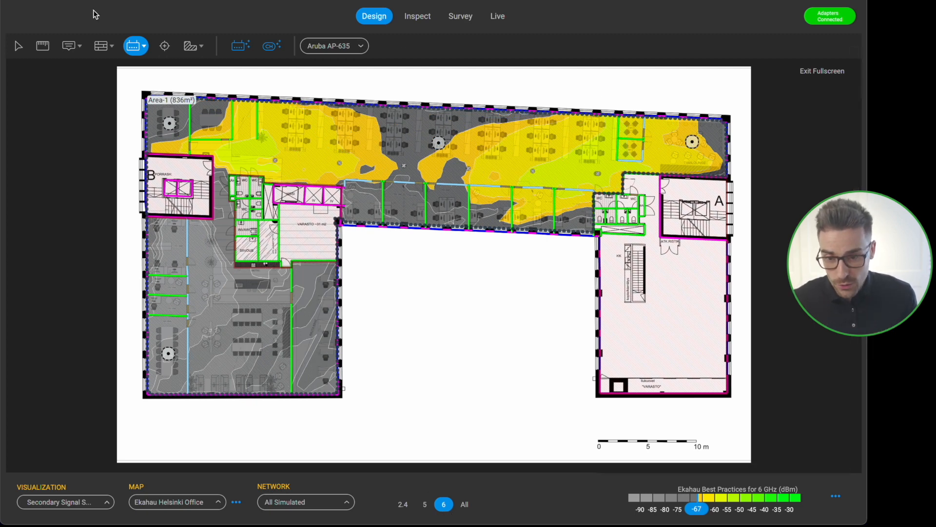
click(374, 16)
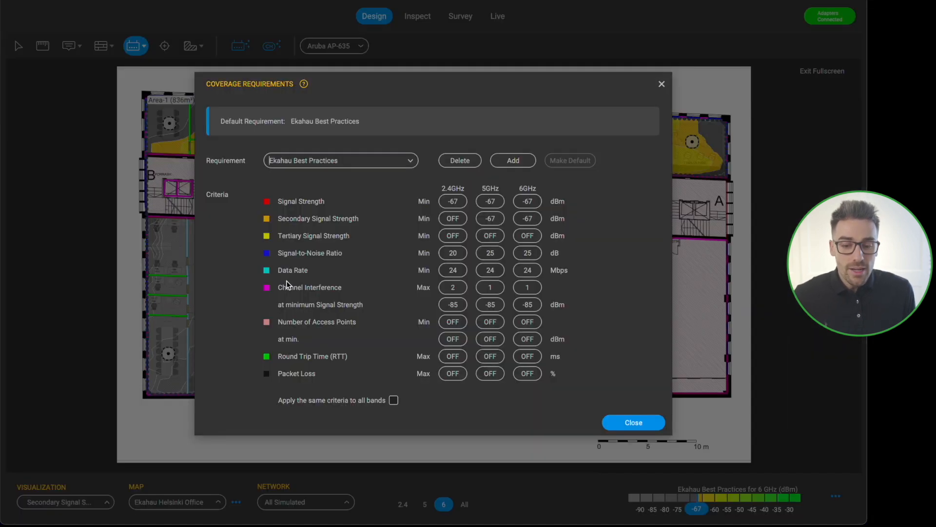
mouse_move(379, 206)
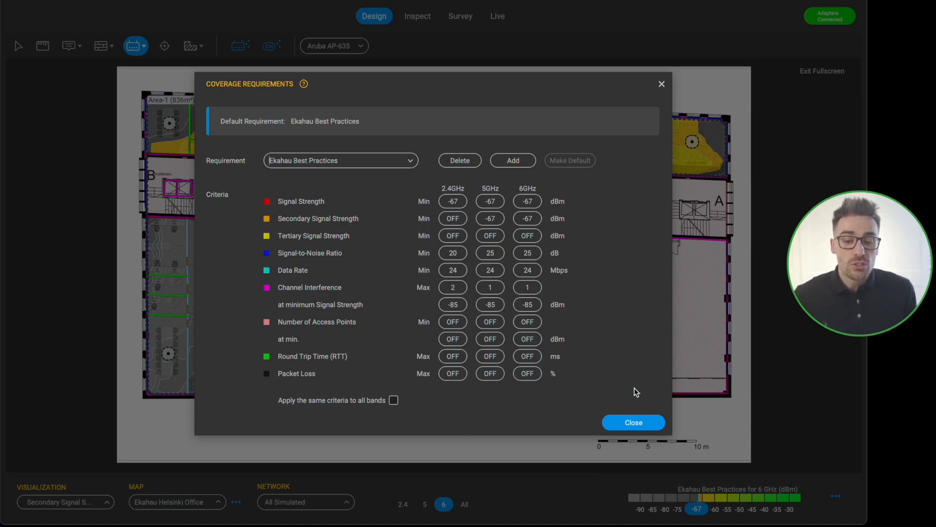
click(633, 422)
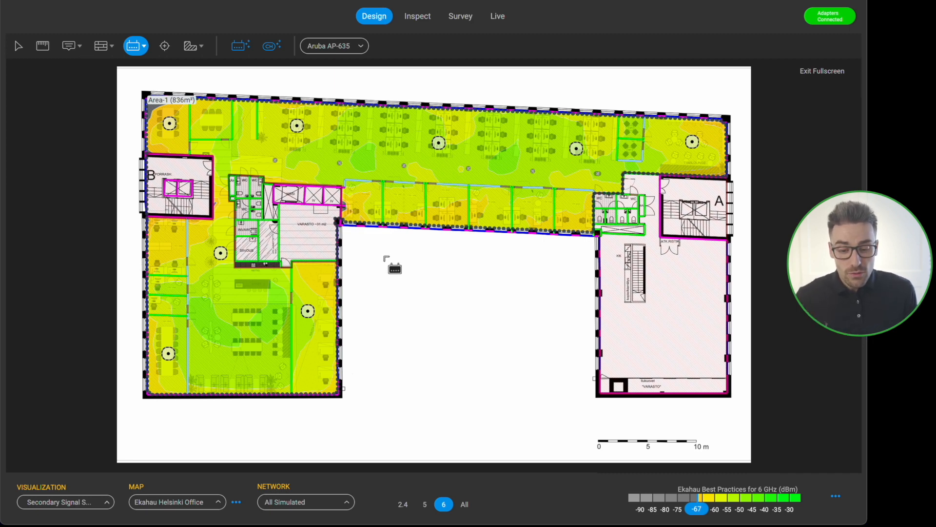
mouse_move(425, 504)
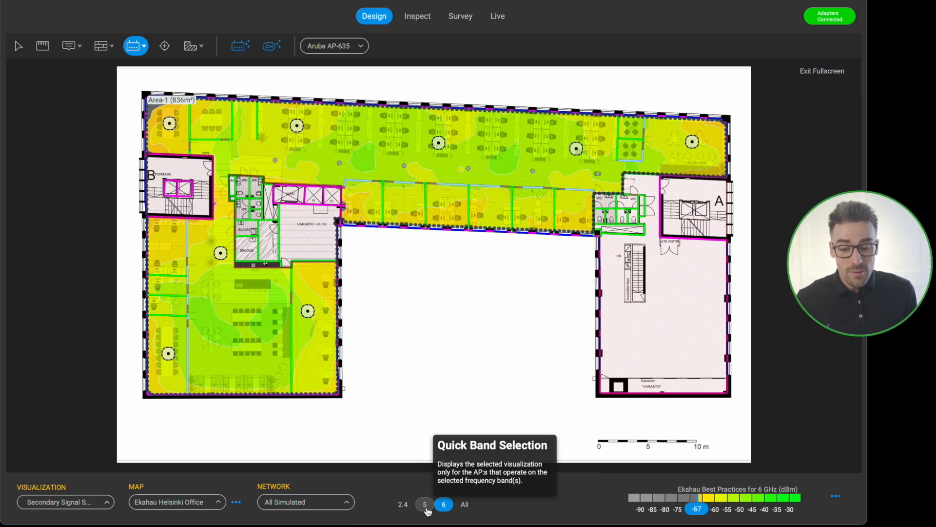
Step: Show the 5 GHz band and select the left-wing access point
click(424, 504)
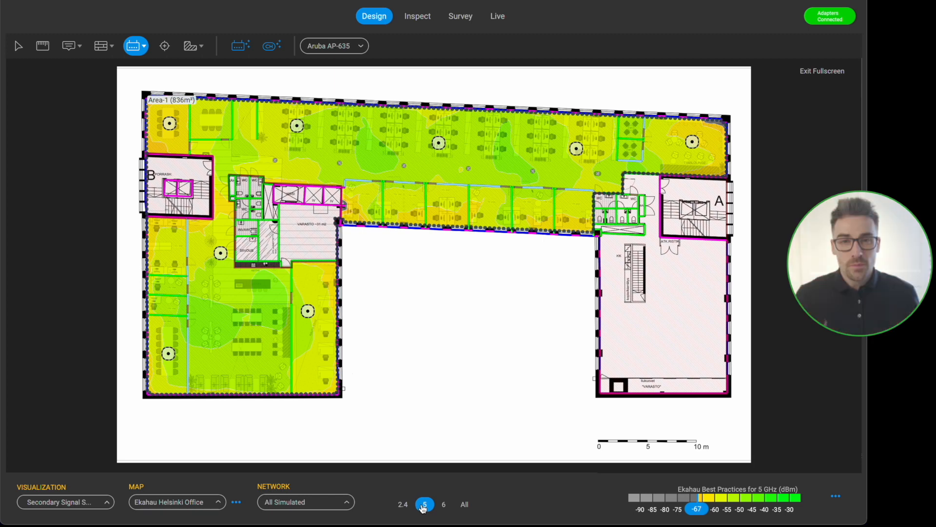
mouse_move(445, 480)
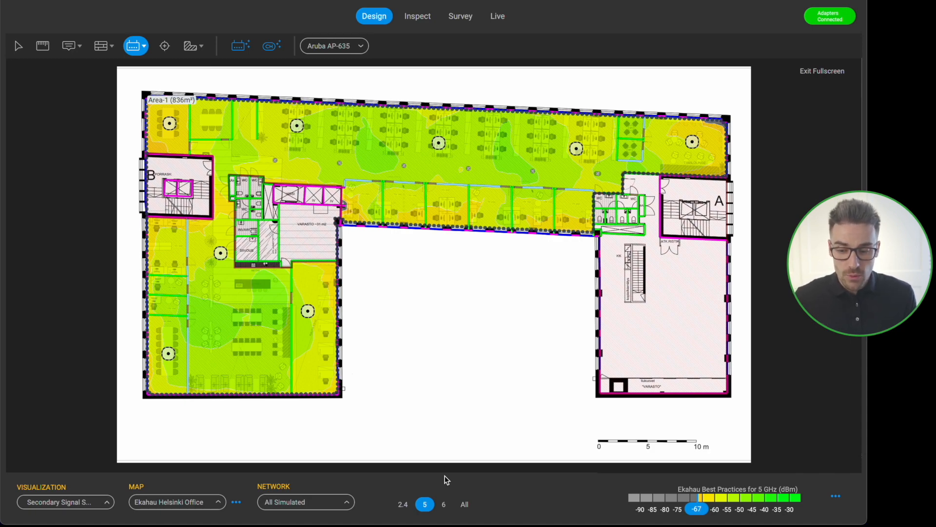
click(168, 354)
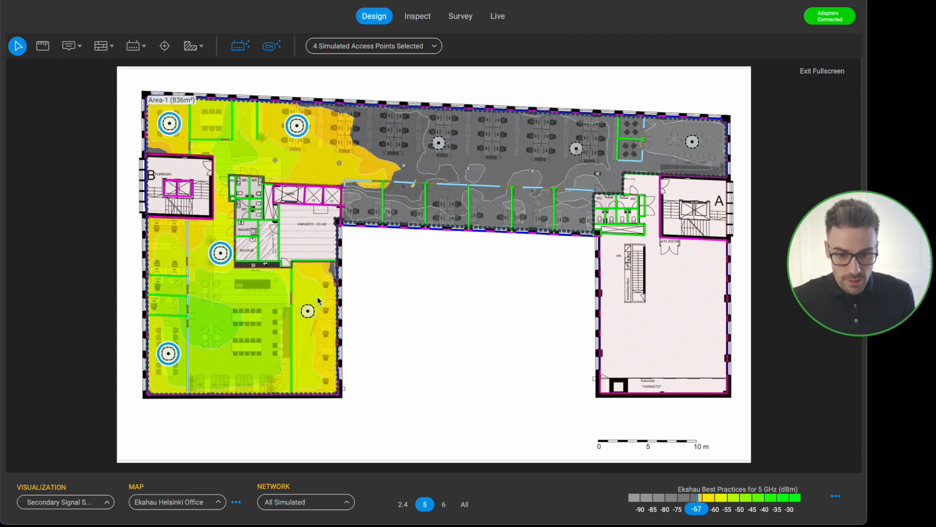
Step: Add the top-middle, top-wing and top-right access points to the selection for deletion
click(438, 142)
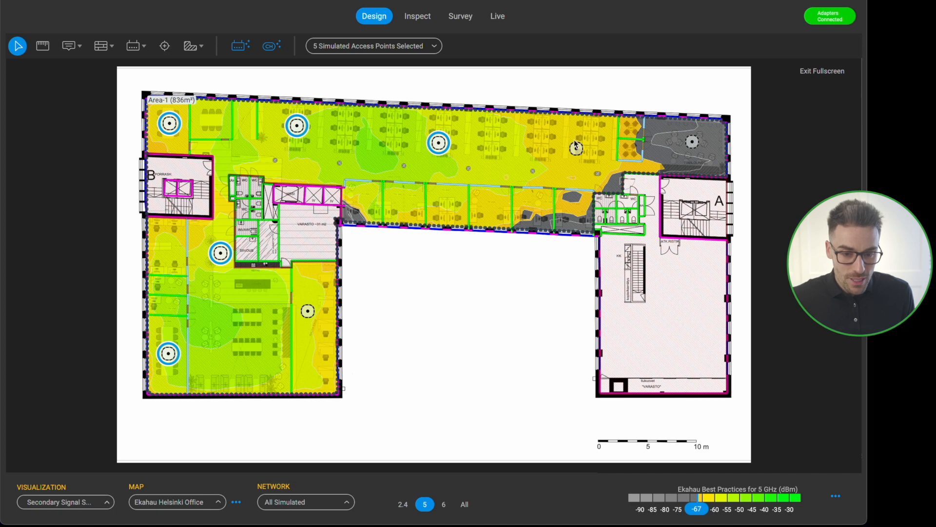
click(576, 148)
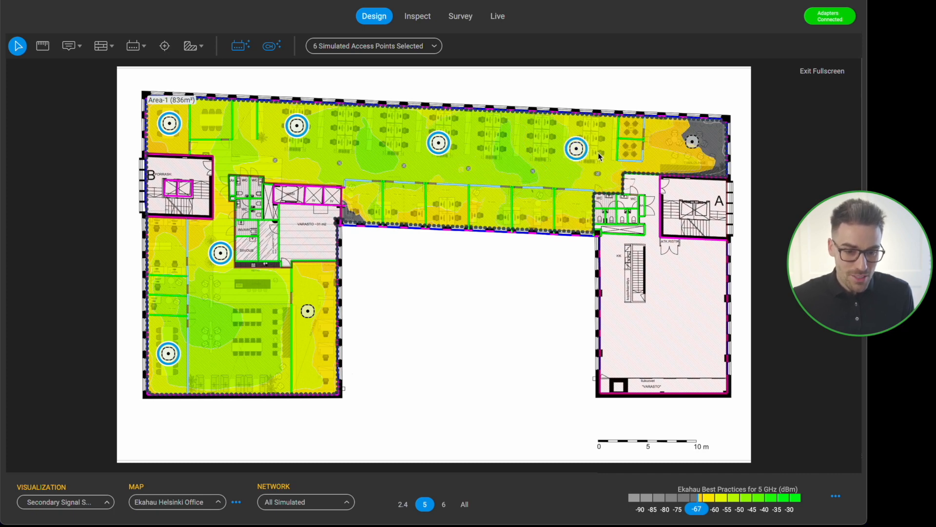
click(691, 142)
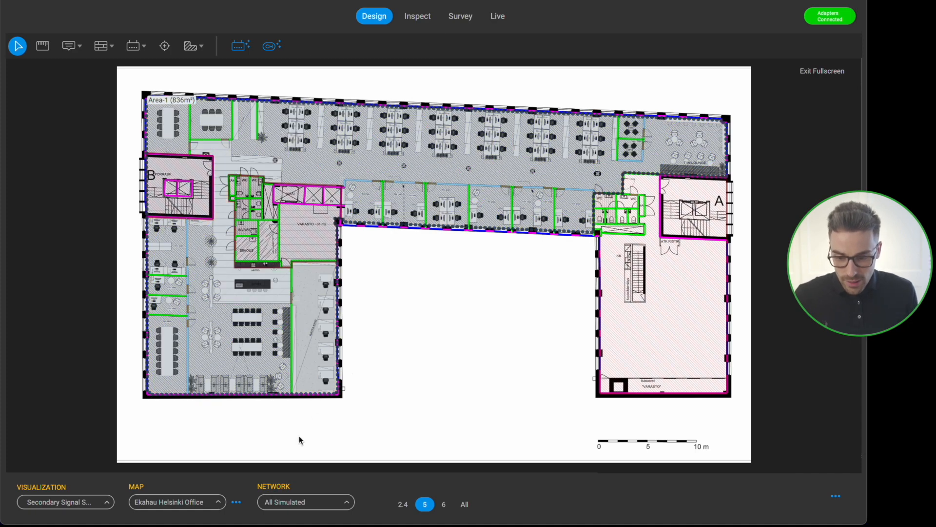
mouse_move(104, 506)
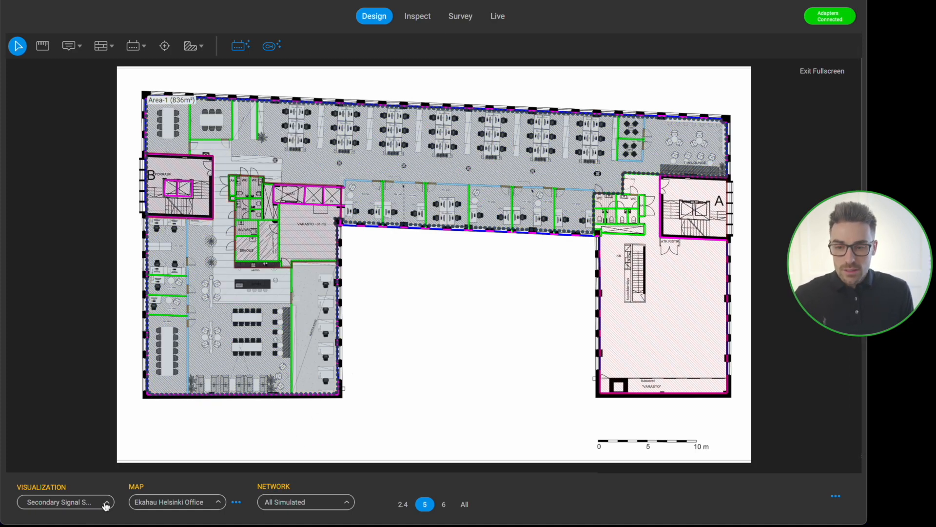
Step: Switch to the Coverage Planning view and place an access point in the left wing
click(131, 45)
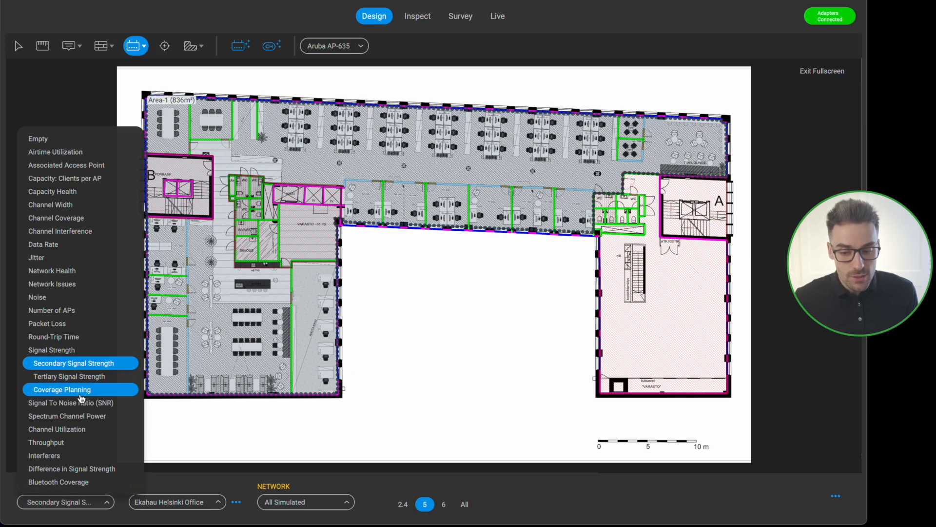
click(61, 390)
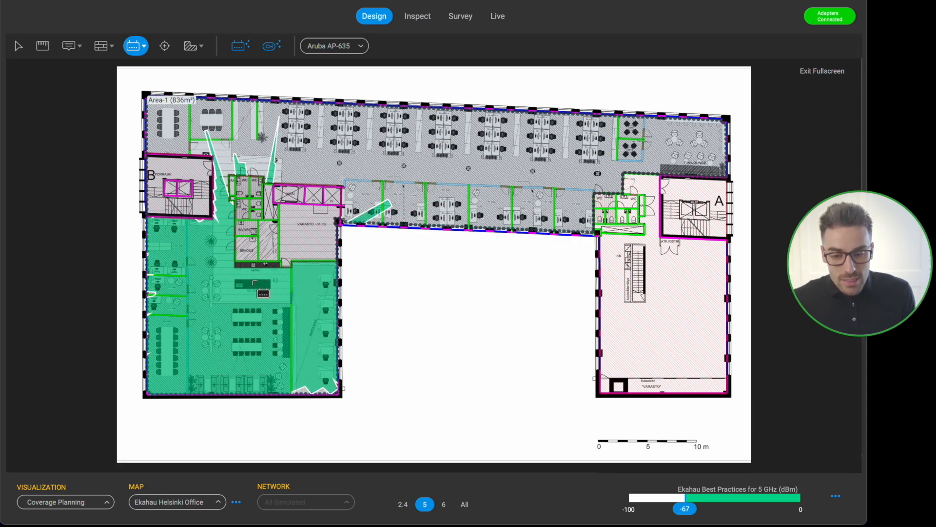
click(227, 143)
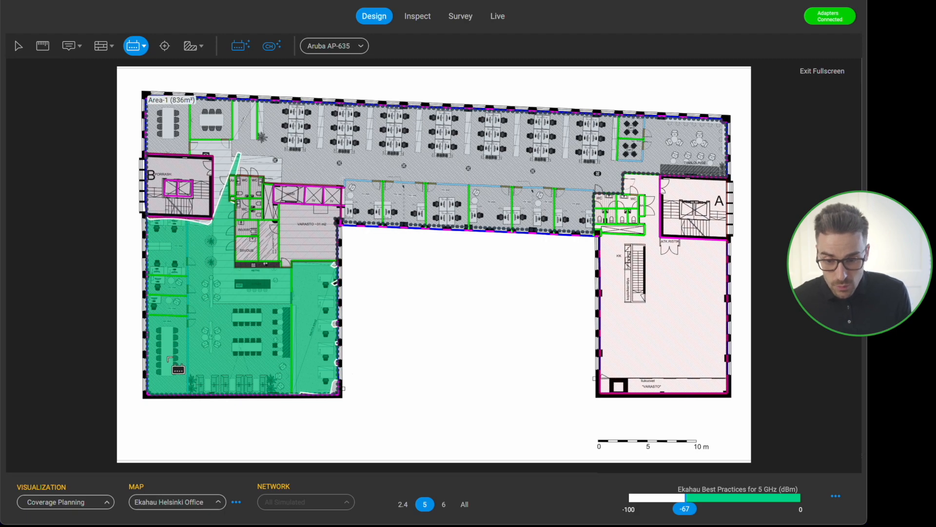
Step: Place another access point in the lower-left area and switch the heatmap to Signal Strength
click(168, 356)
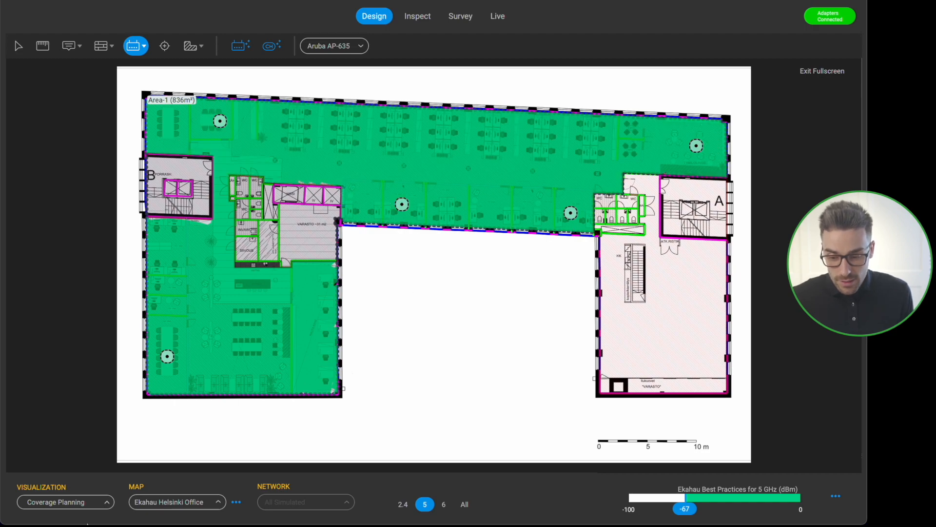
click(64, 501)
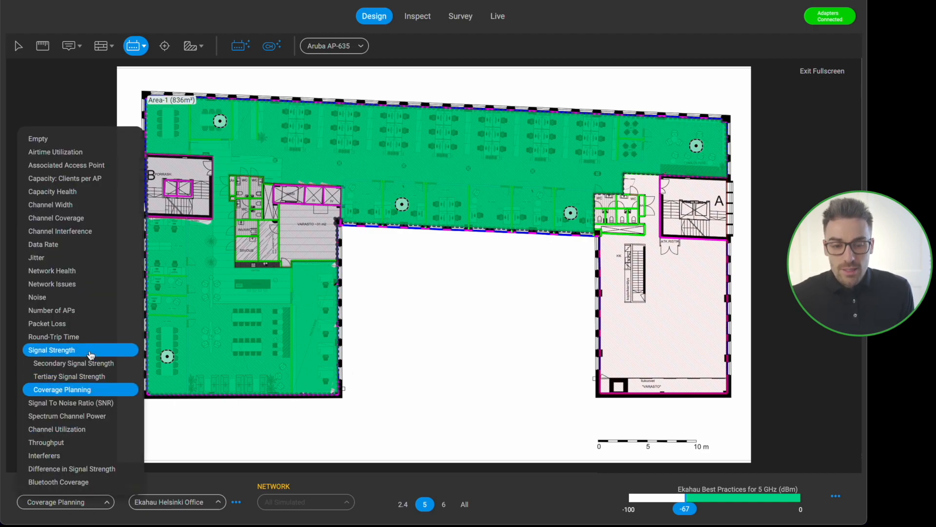
click(51, 349)
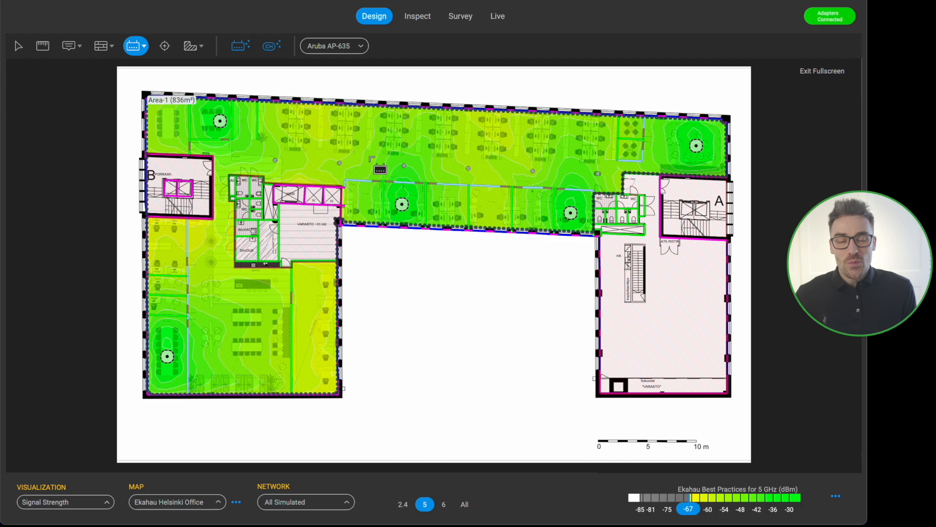